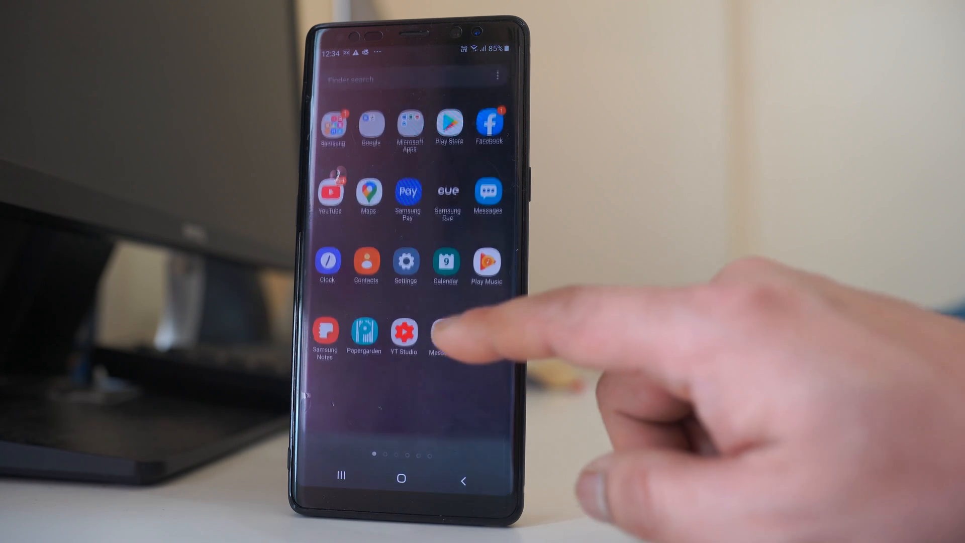
# Reach About phone's Software information and start tapping Build number toward developer mode
pyautogui.click(405, 261)
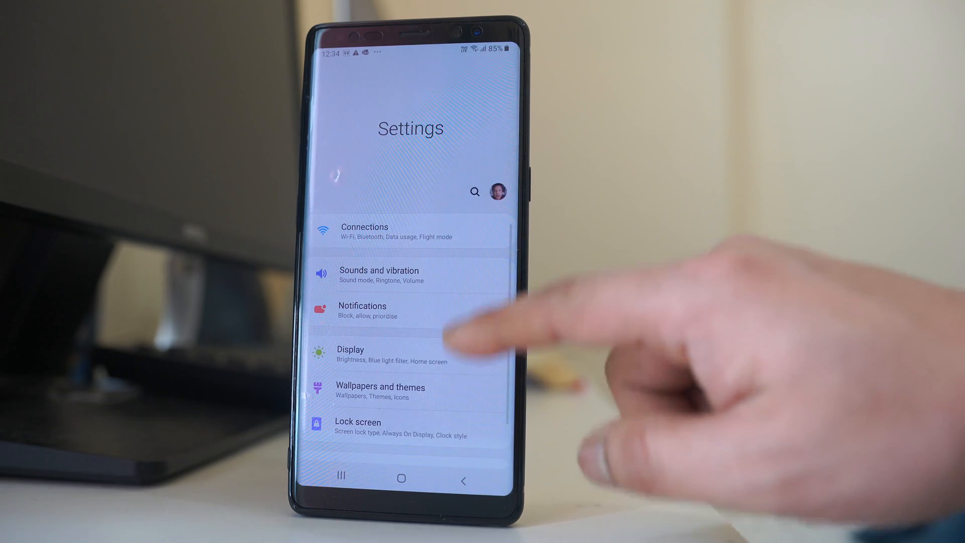
pyautogui.scroll(-3)
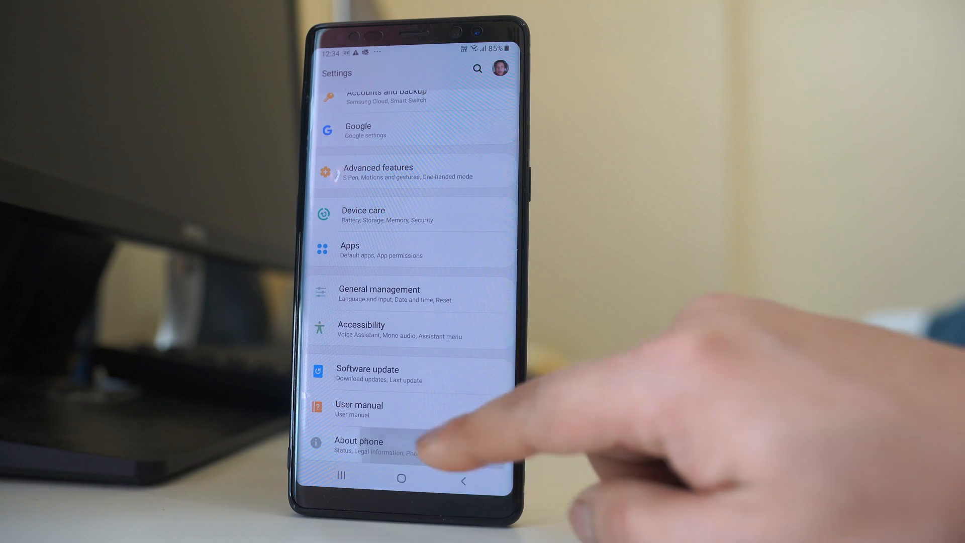
pyautogui.click(357, 445)
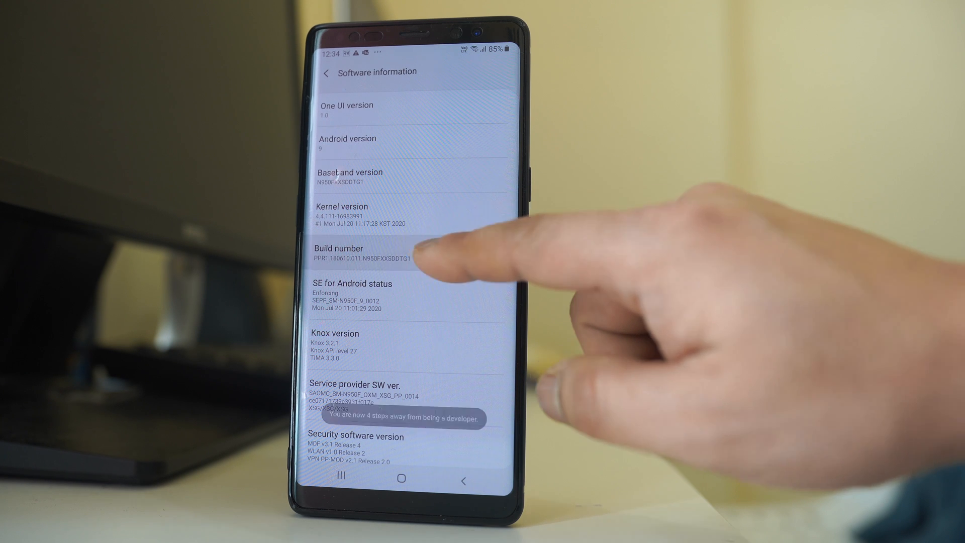
# Tap Build number until developer mode unlocks and Developer options joins the Settings list
pyautogui.click(363, 253)
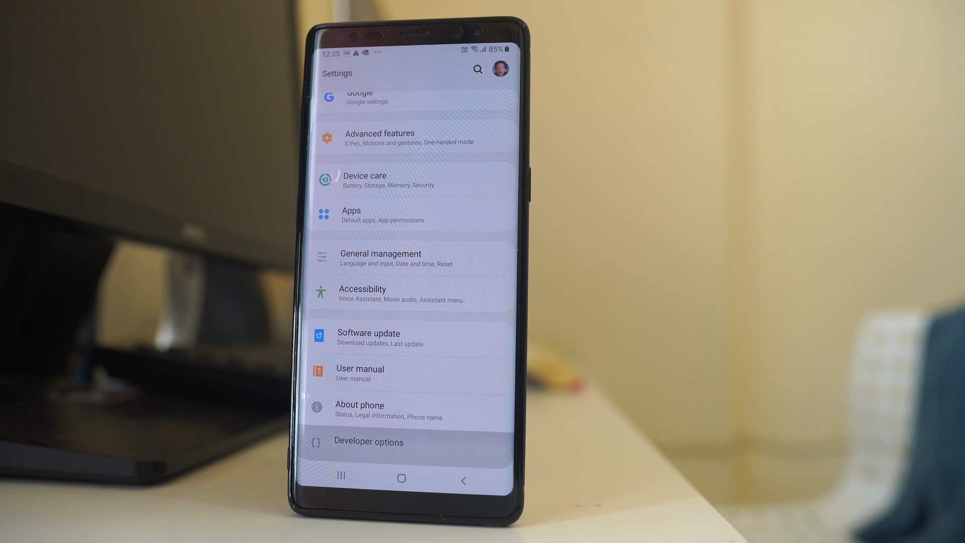
# In Developer options under Apps, try a background process limit, then restore Standard limit
pyautogui.click(368, 441)
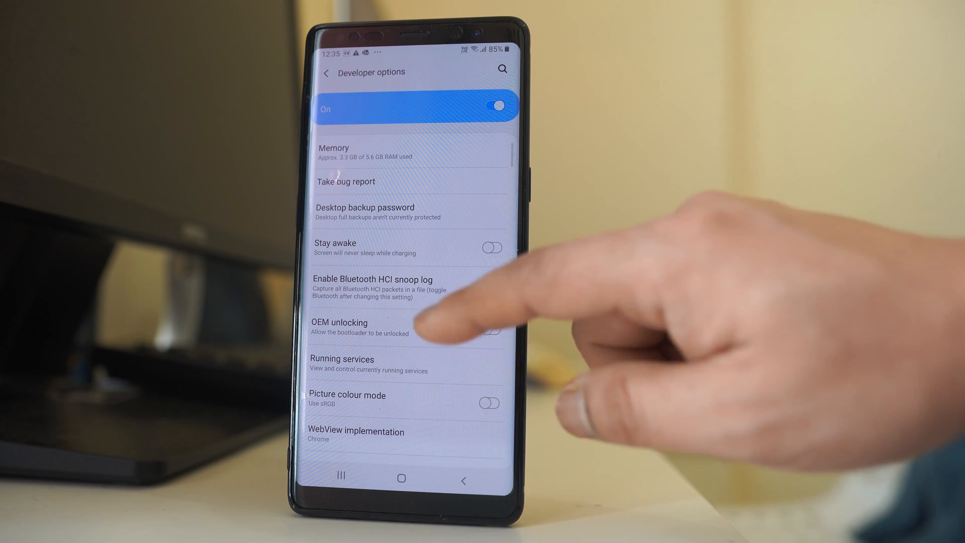
pyautogui.scroll(-3)
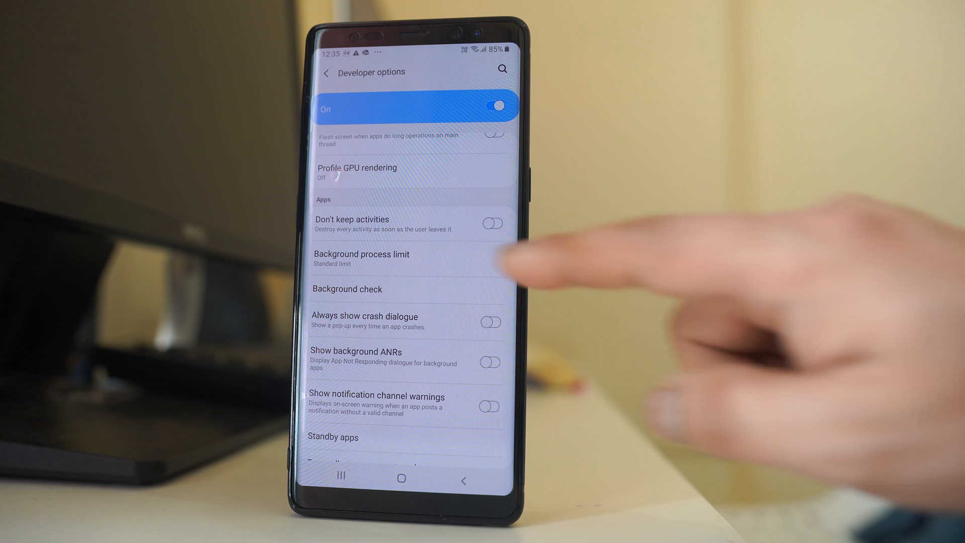
pyautogui.click(361, 254)
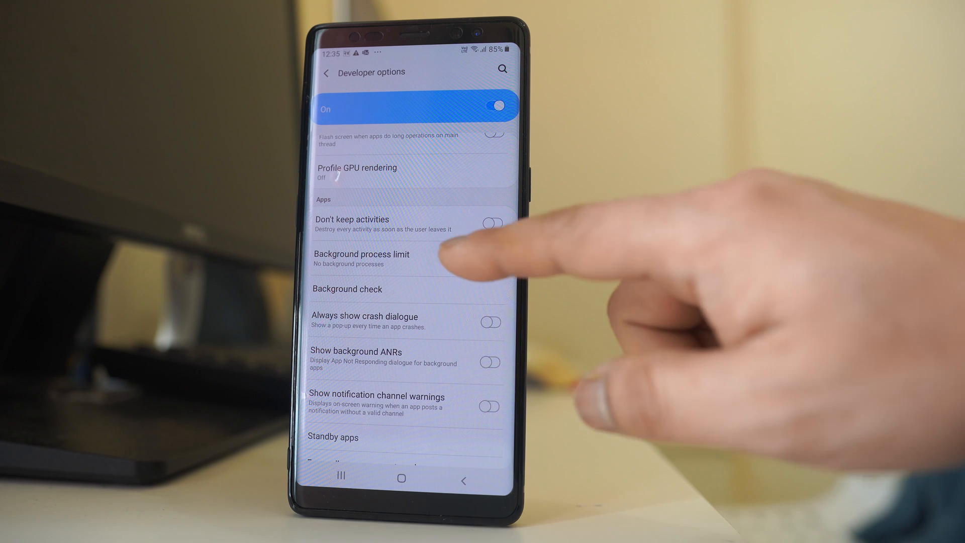
pyautogui.click(362, 254)
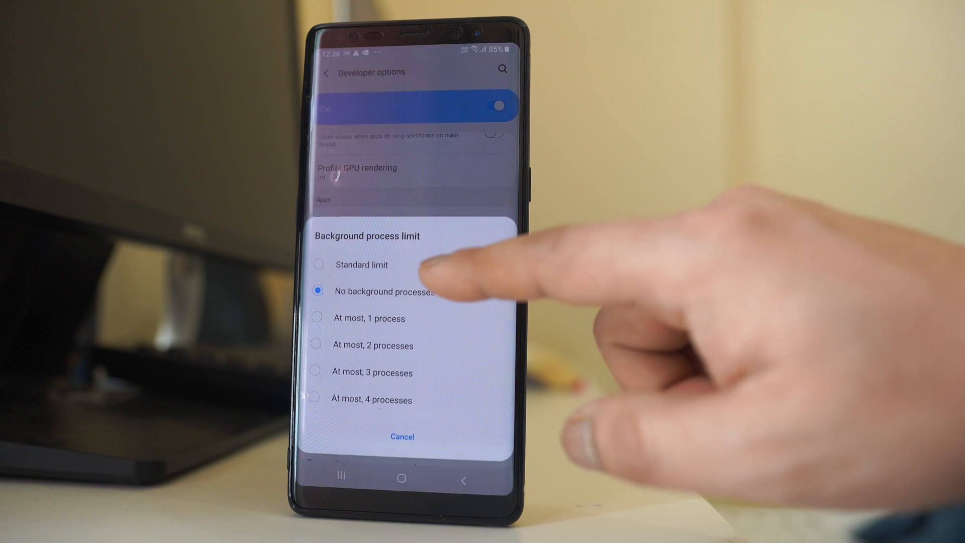
pyautogui.click(353, 264)
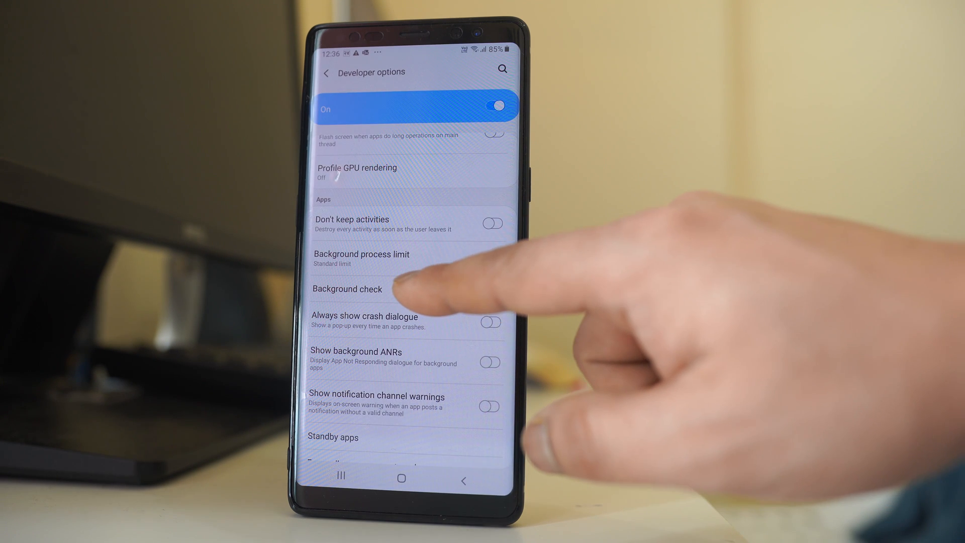
# Enter the Background check app list and scroll down to BOTIM
pyautogui.click(346, 289)
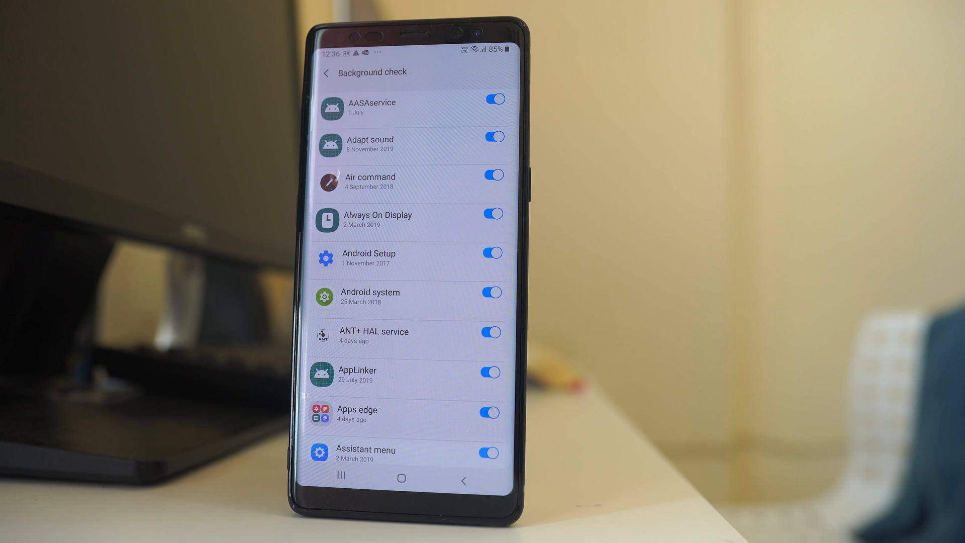
pyautogui.click(492, 214)
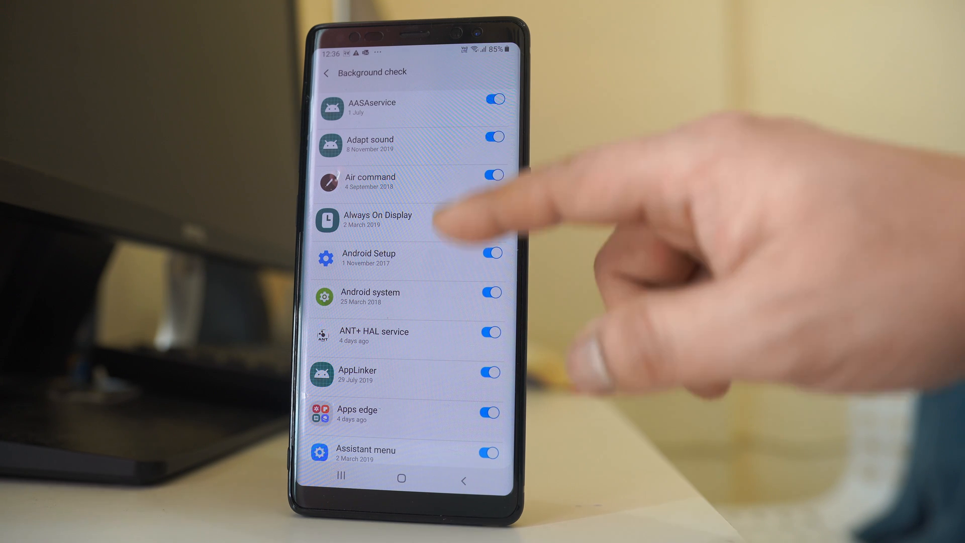
pyautogui.scroll(-3)
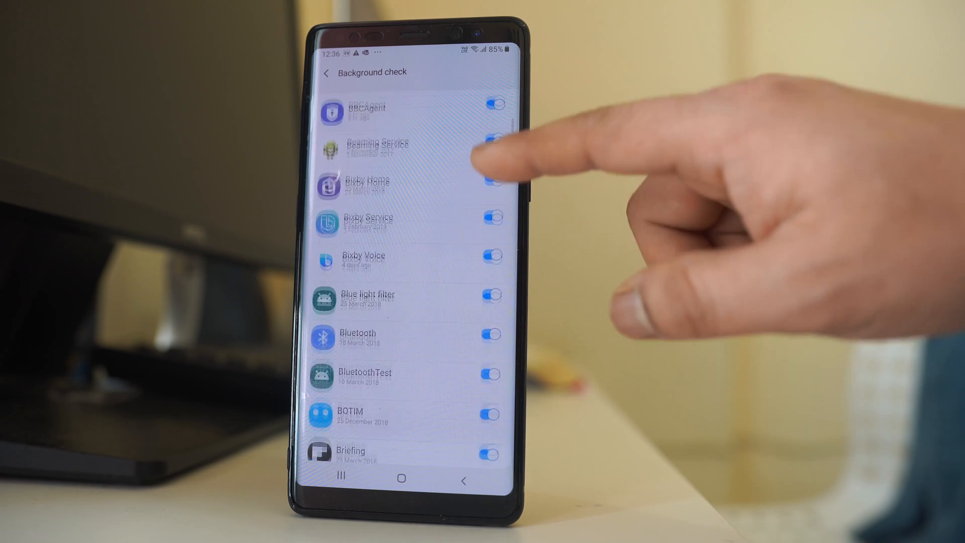
pyautogui.scroll(-3)
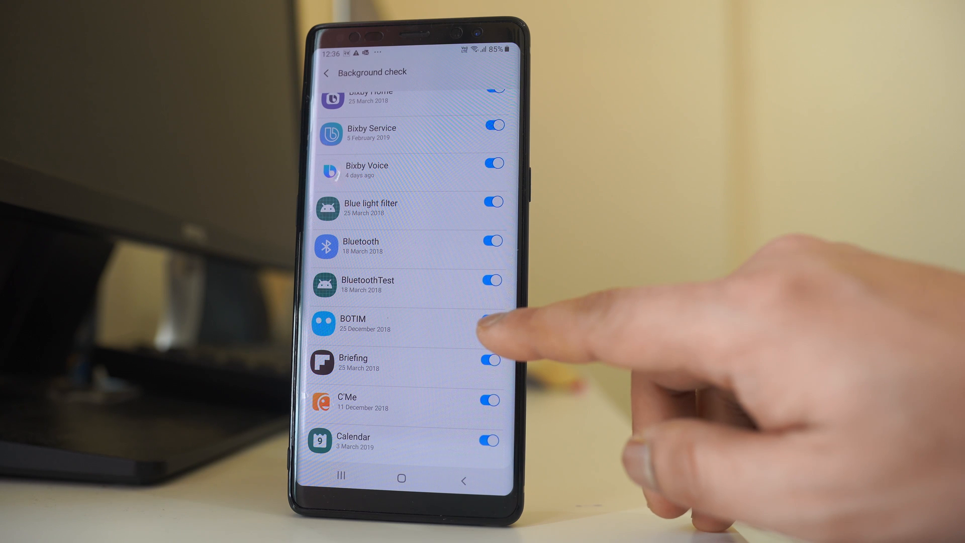
# Switch BOTIM's background check off, then back on so it stays allowed
pyautogui.click(491, 319)
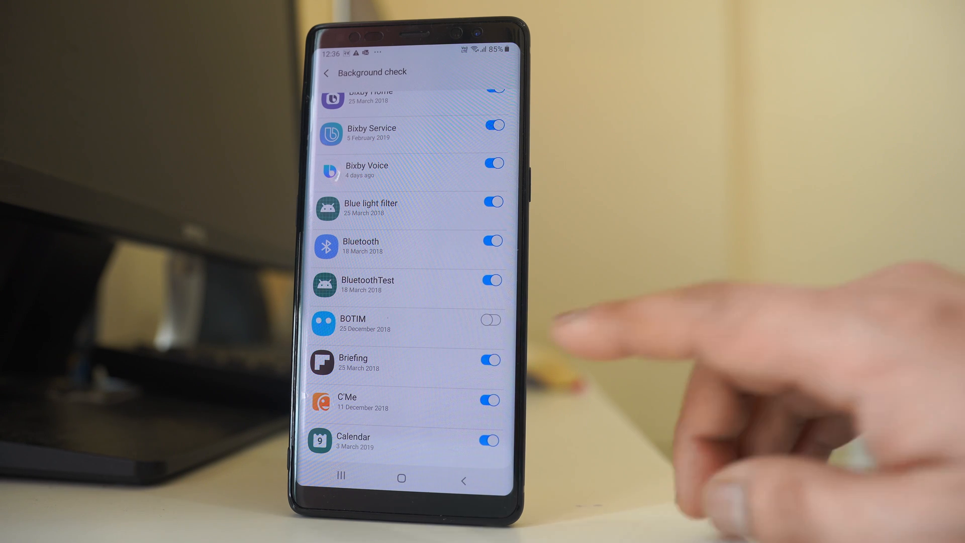
pyautogui.click(490, 318)
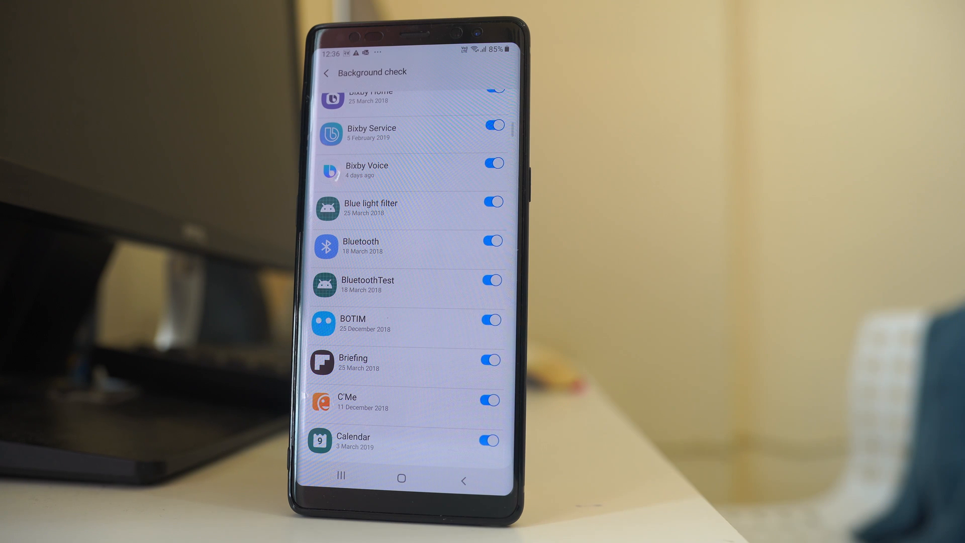